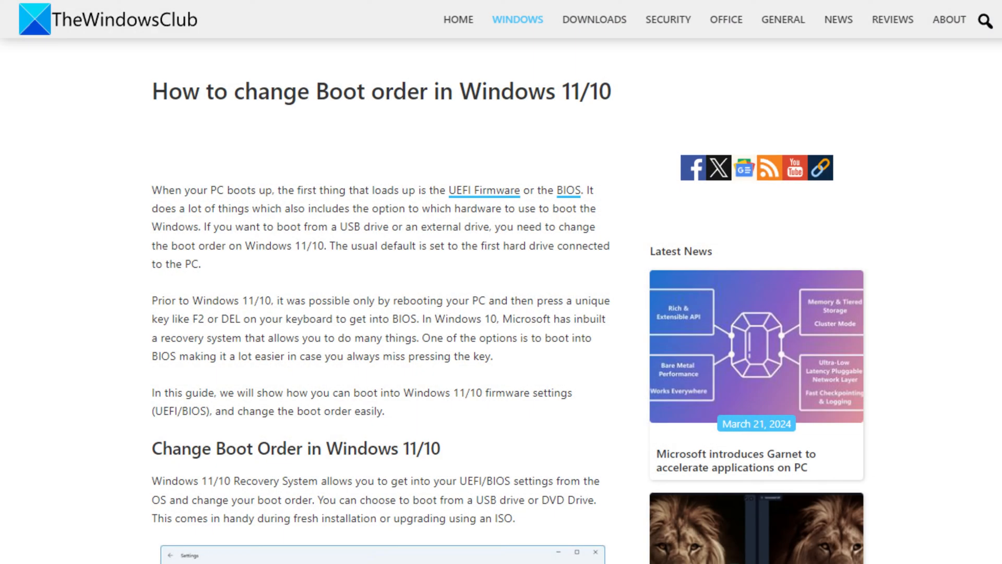
- On the Boot tab, change Fast Boot from Enabled to Disable
scroll(down, 3)
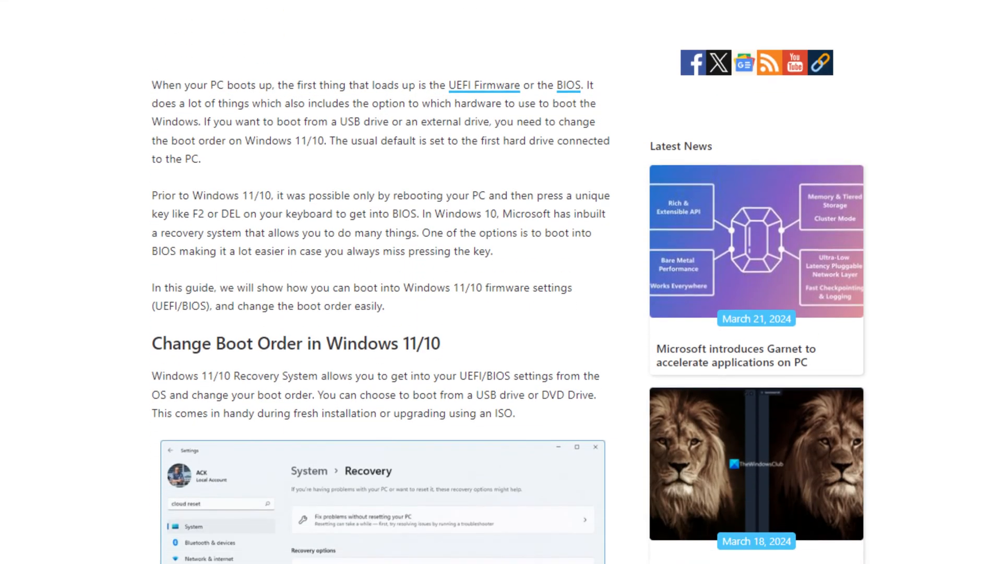
scroll(down, 3)
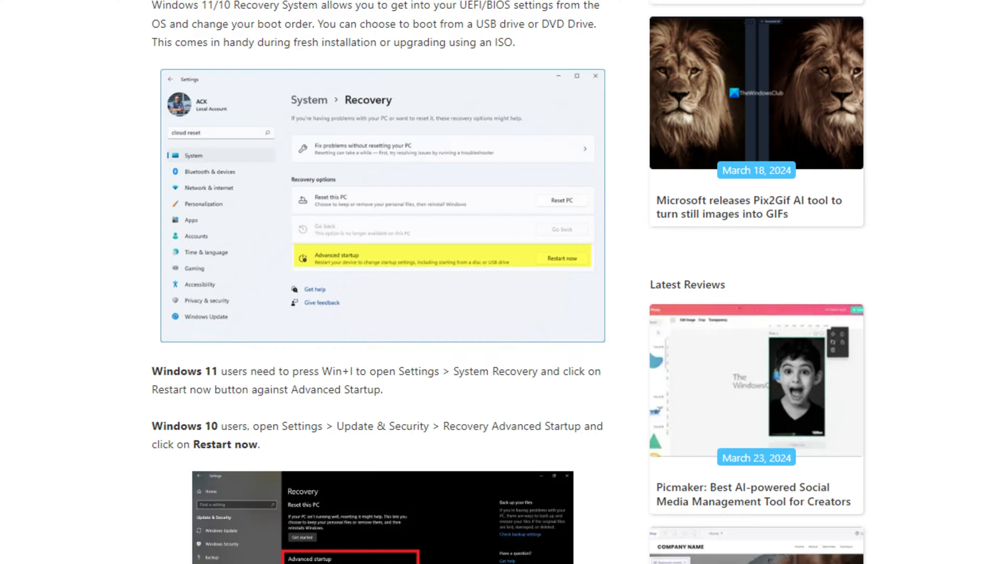
scroll(down, 3)
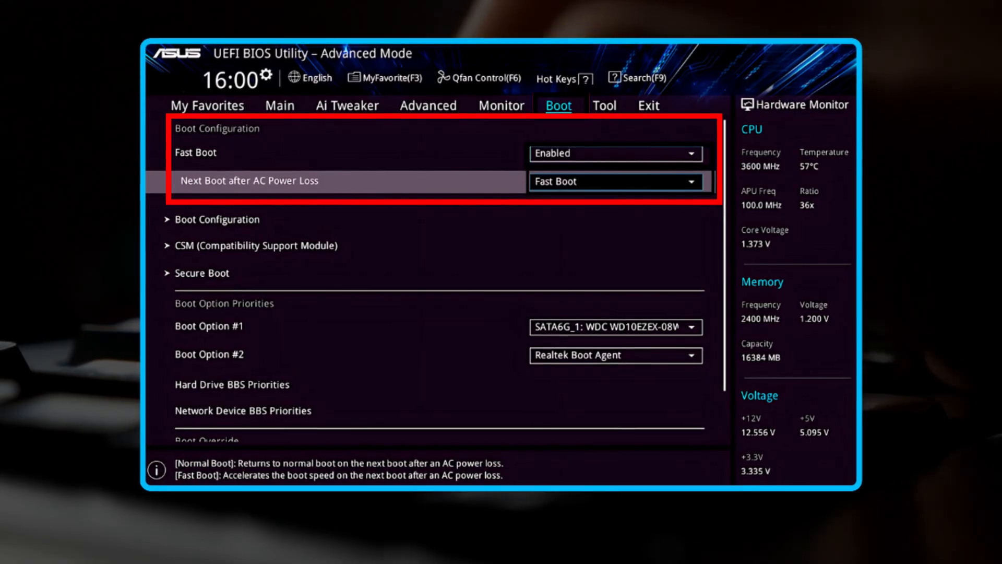
click(614, 152)
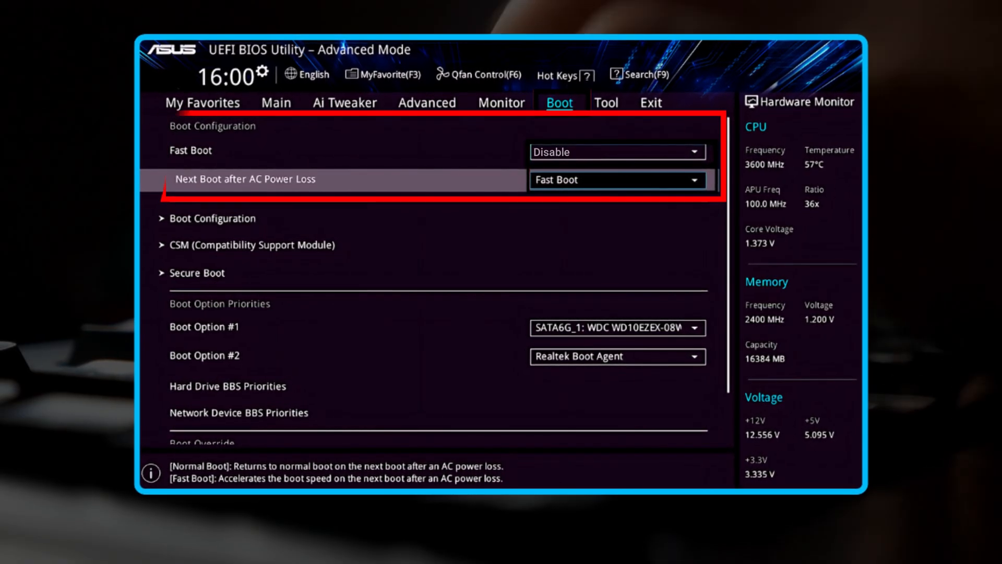